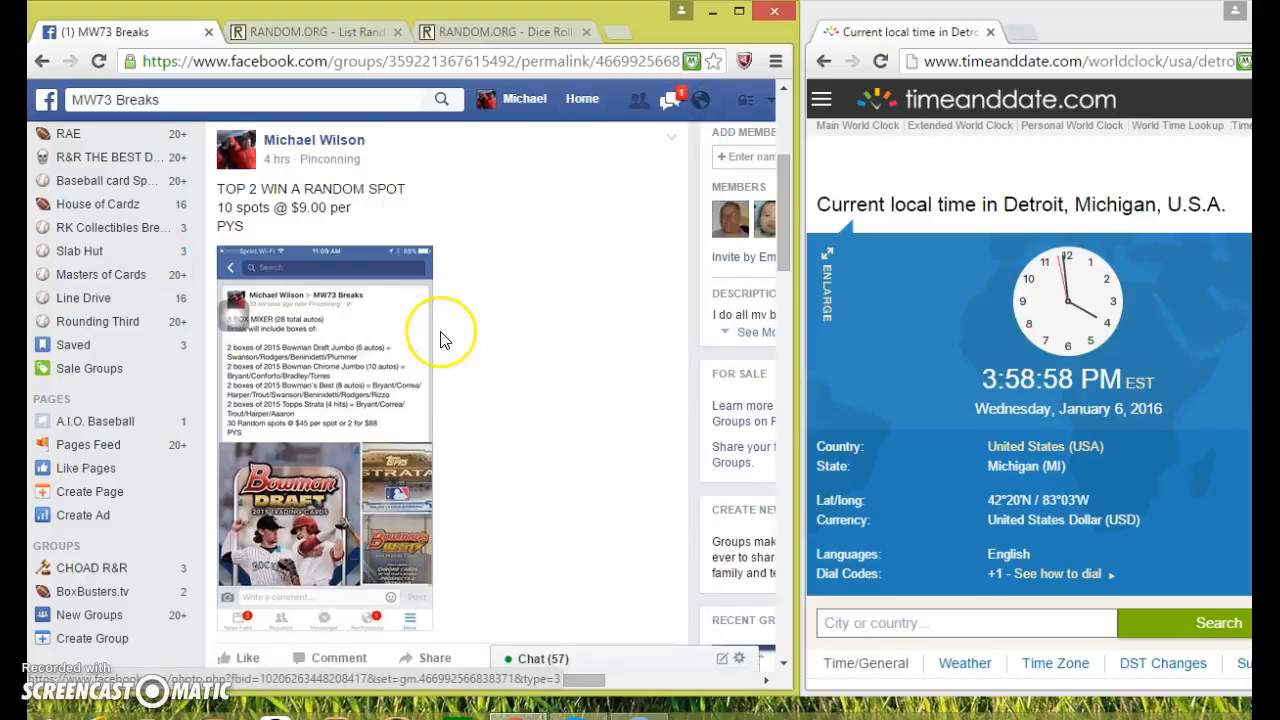
# - Post a 'LIVE' comment at the bottom of the group's card break post
pyautogui.scroll(-3)
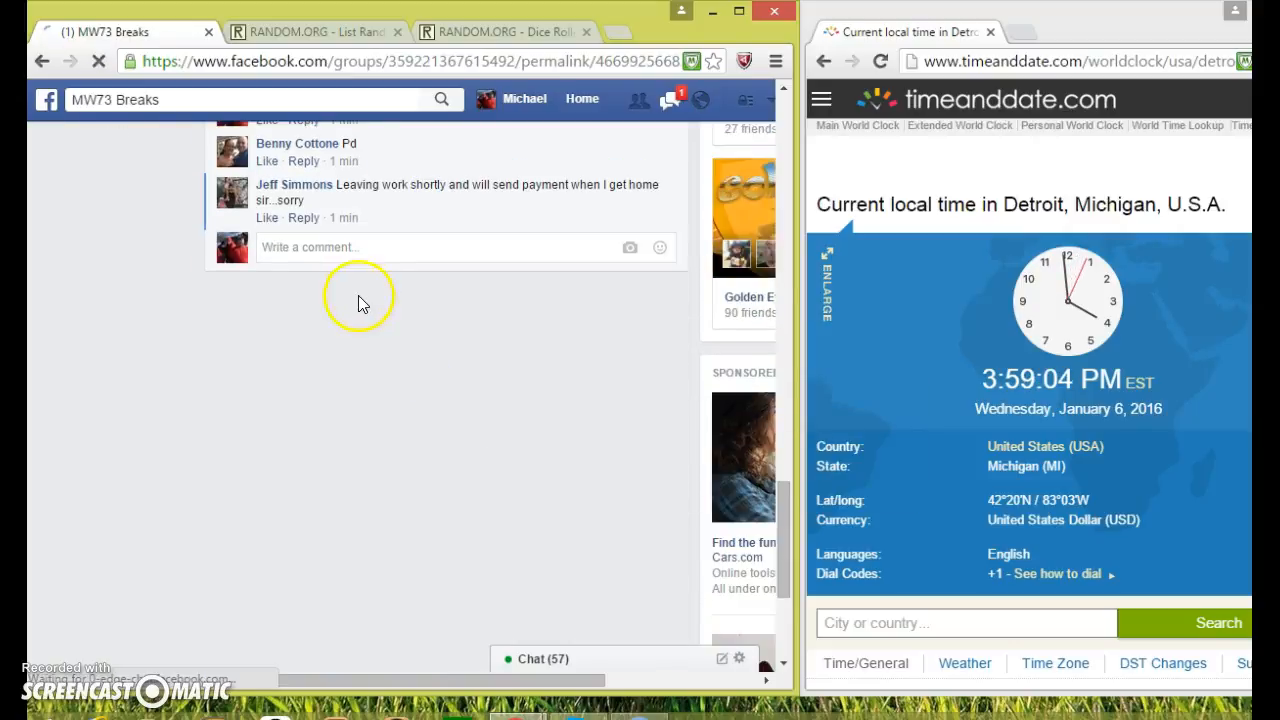
pyautogui.write('Li')
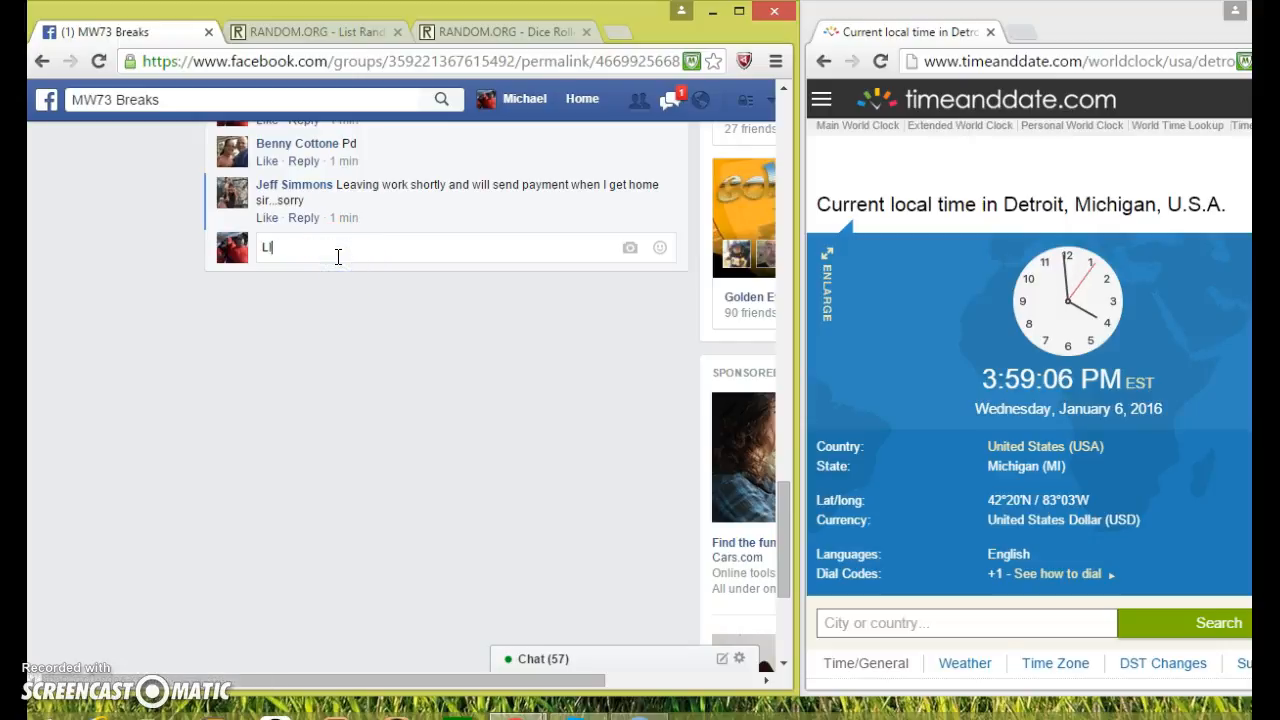
pyautogui.write('VE')
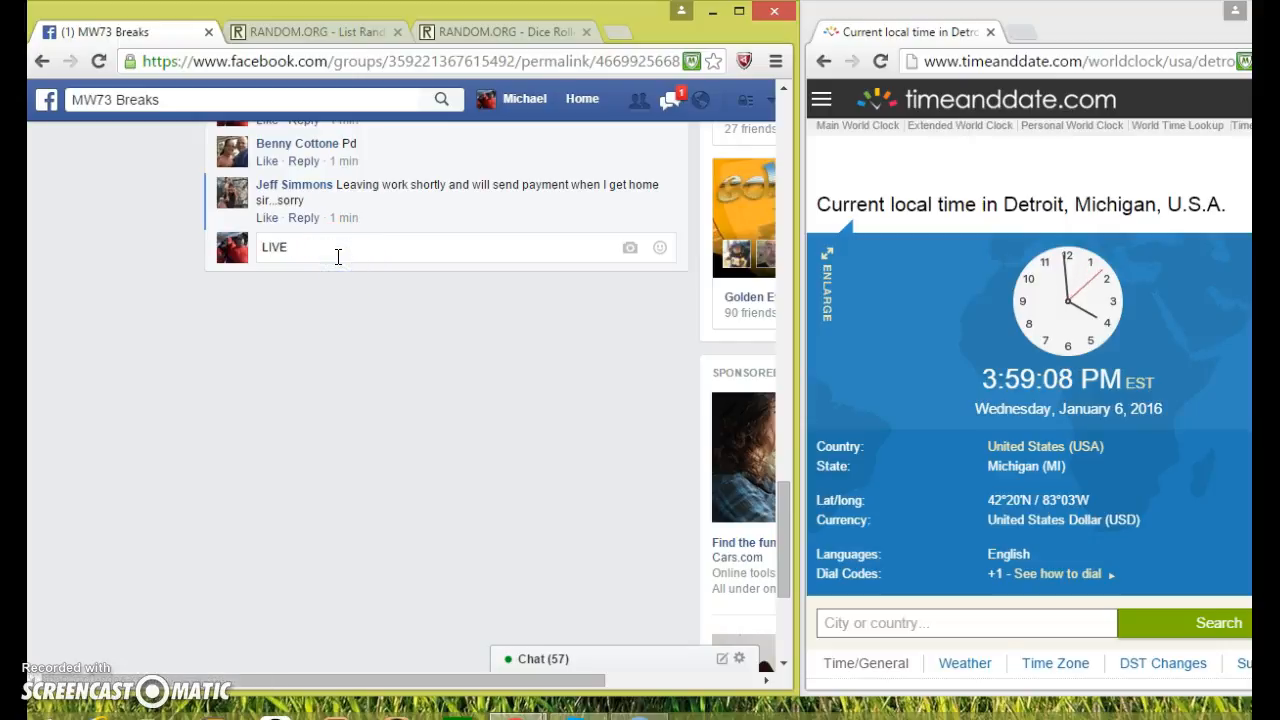
pyautogui.press('Return')
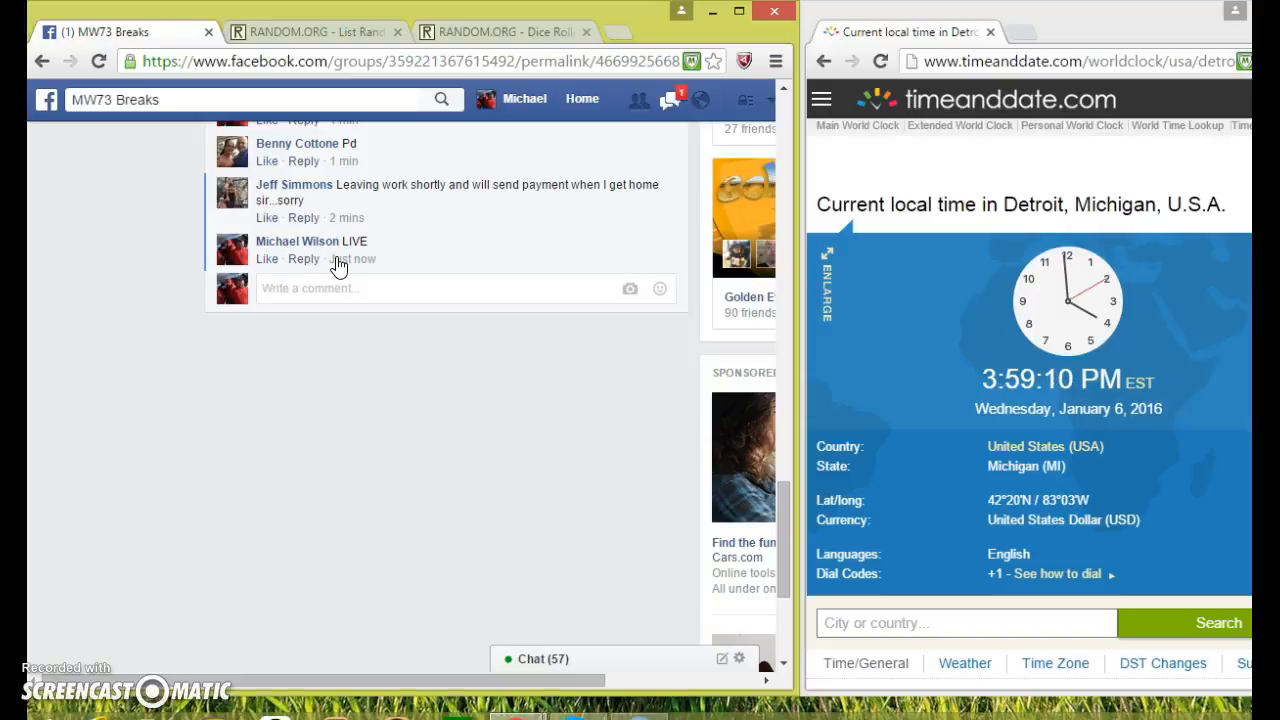
pyautogui.moveTo(365, 218)
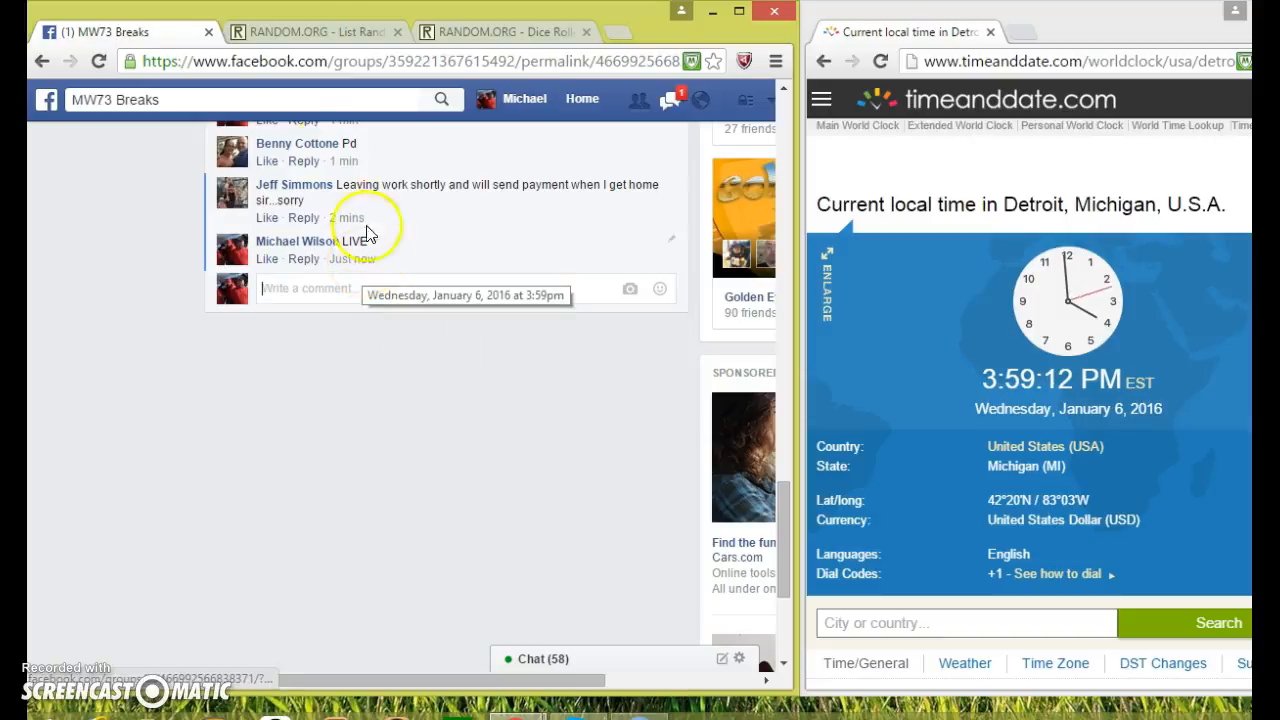
# - Paste the ten participant spots into the List Randomizer and roll two dice in the Dice Roller
pyautogui.rightClick(238, 340)
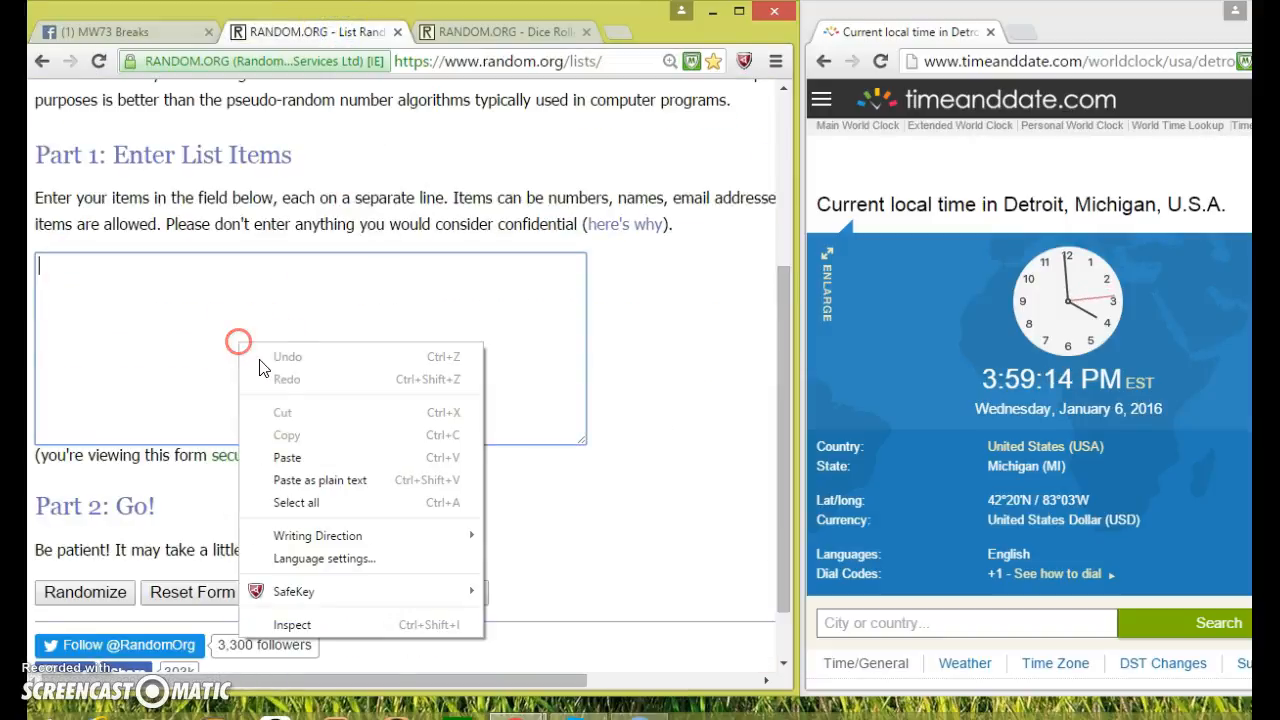
pyautogui.click(287, 457)
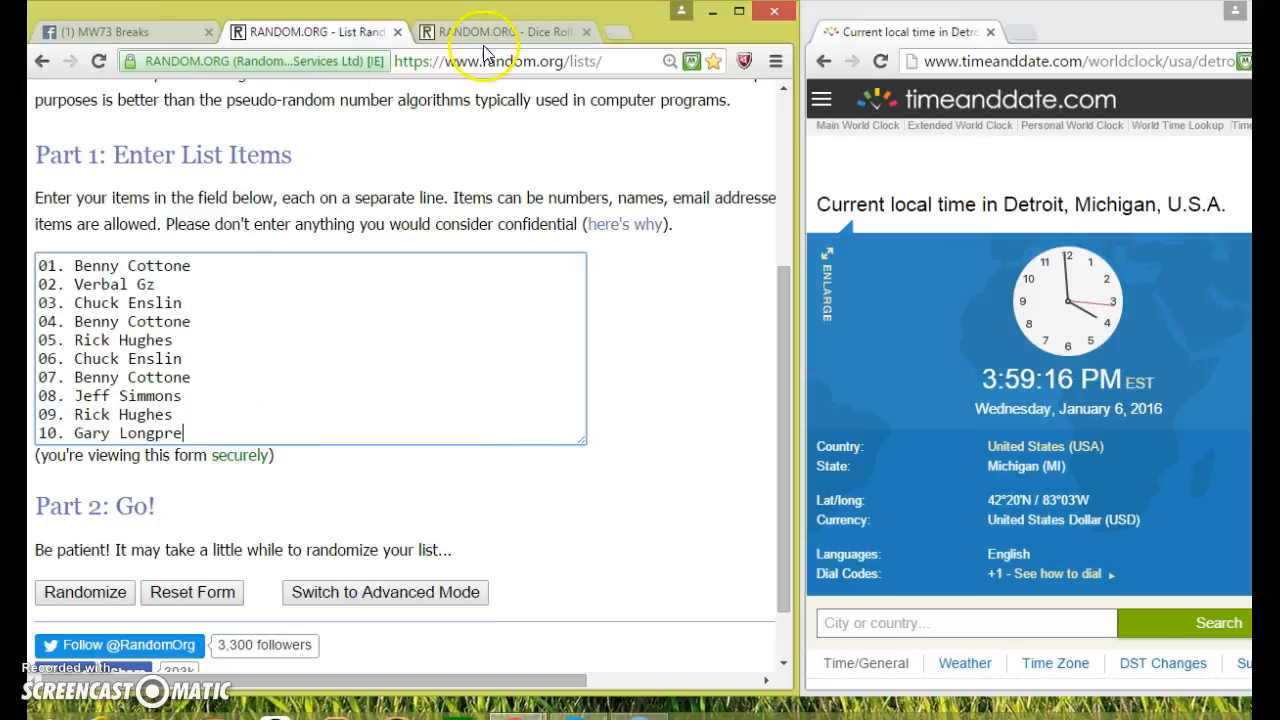
pyautogui.click(505, 31)
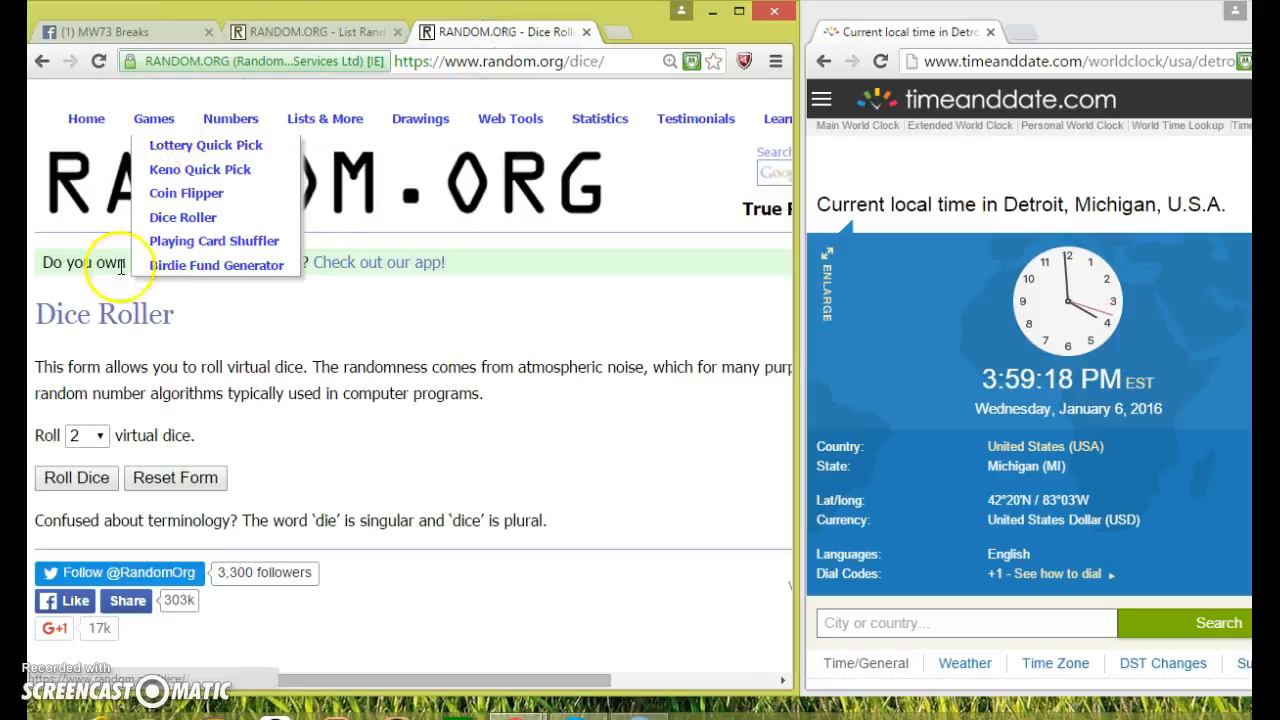
pyautogui.click(76, 477)
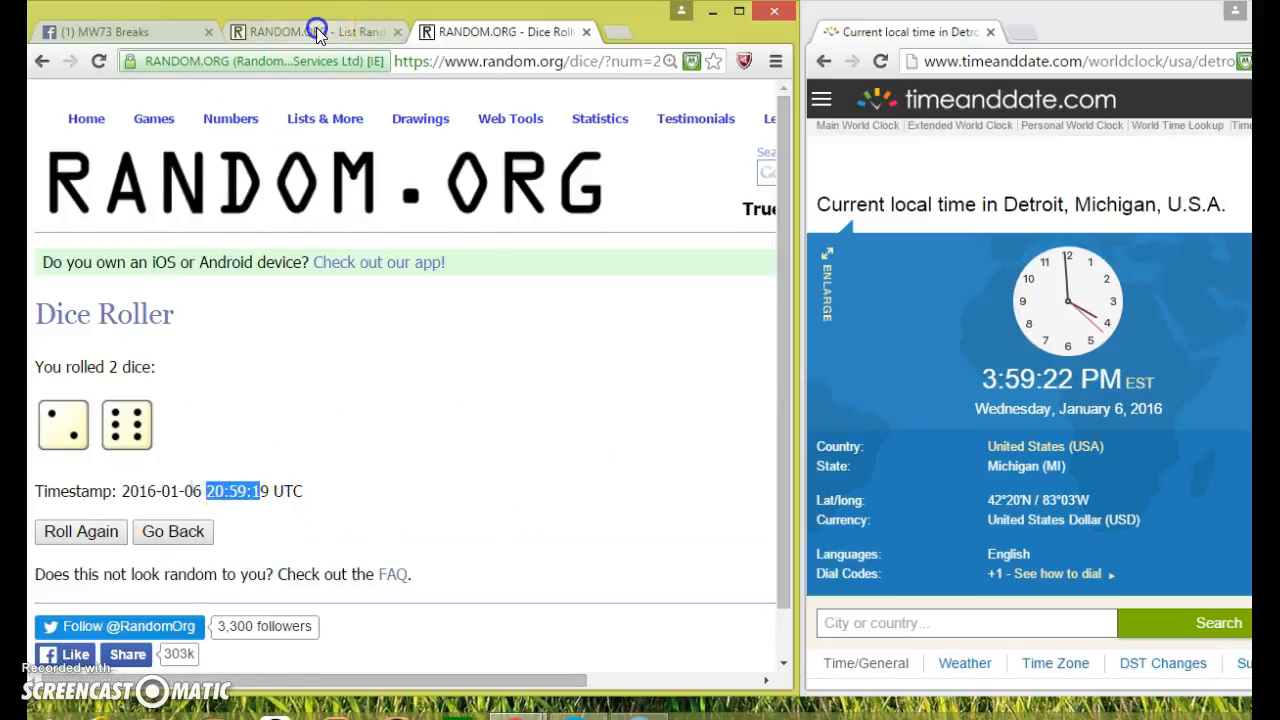
pyautogui.click(310, 31)
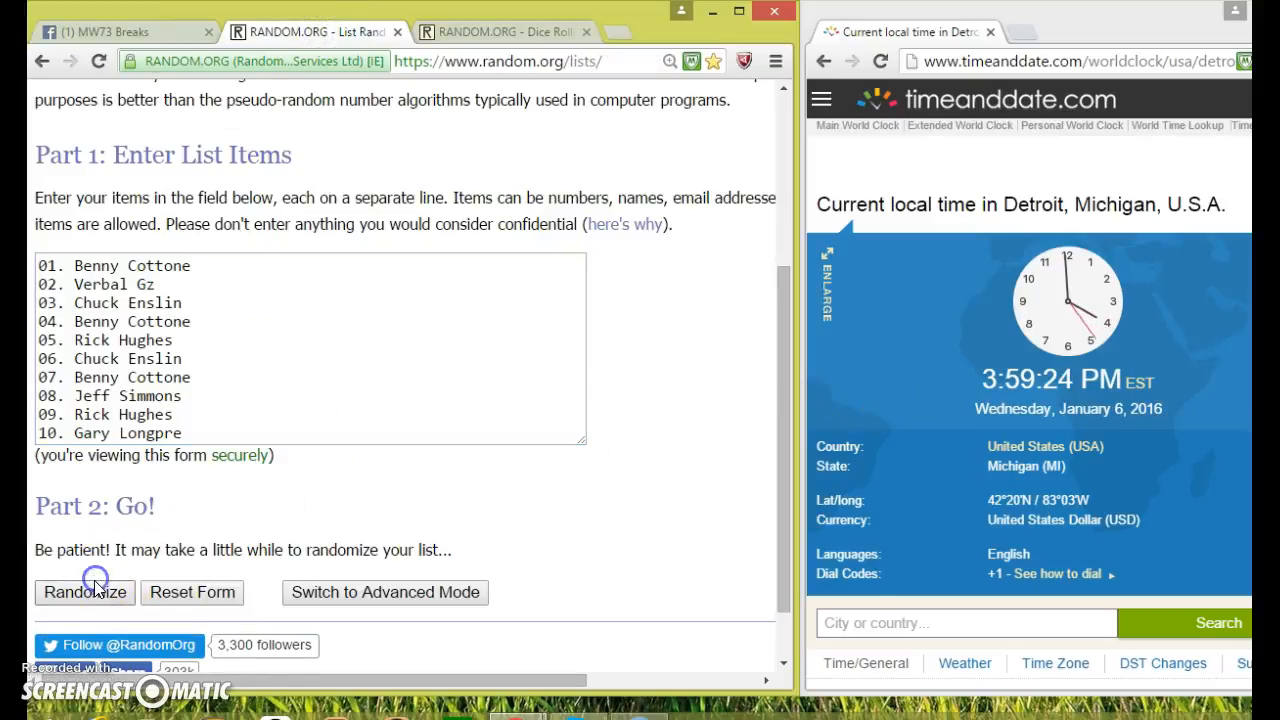
# - Randomize the ten-spot list seven times with Again!, then recheck the dice roll result
pyautogui.click(84, 591)
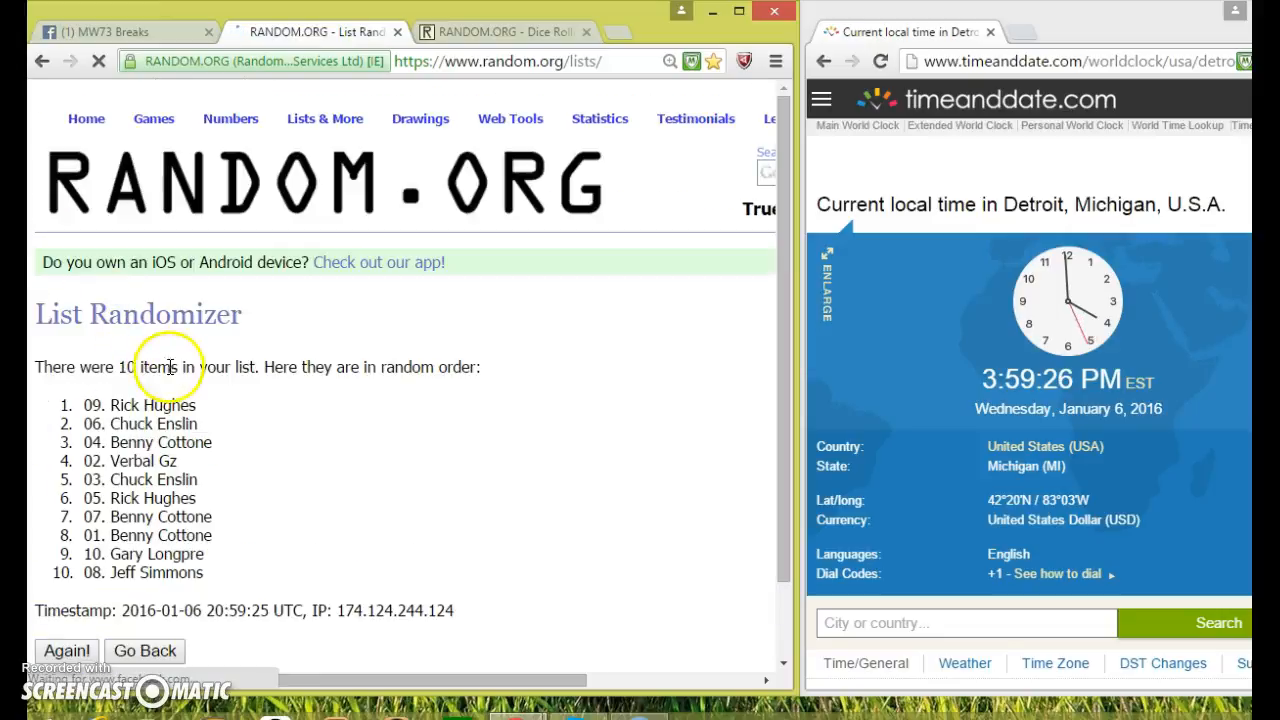
pyautogui.scroll(-3)
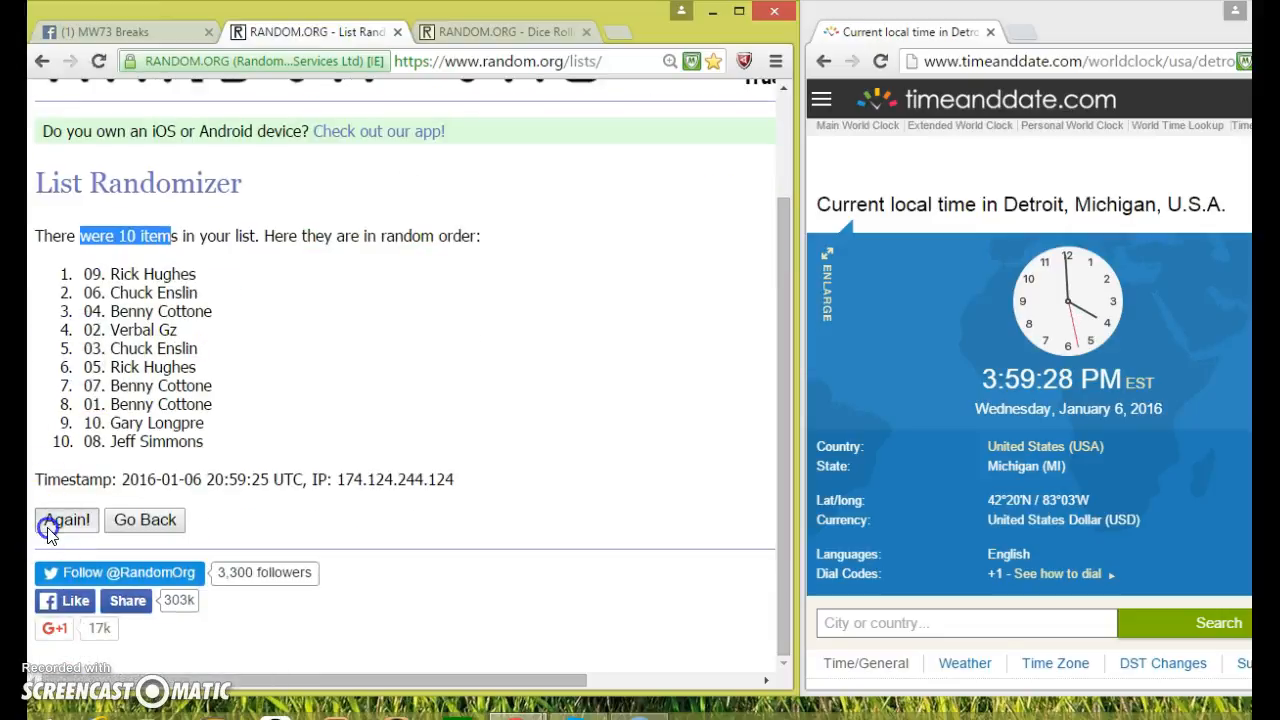
pyautogui.click(66, 520)
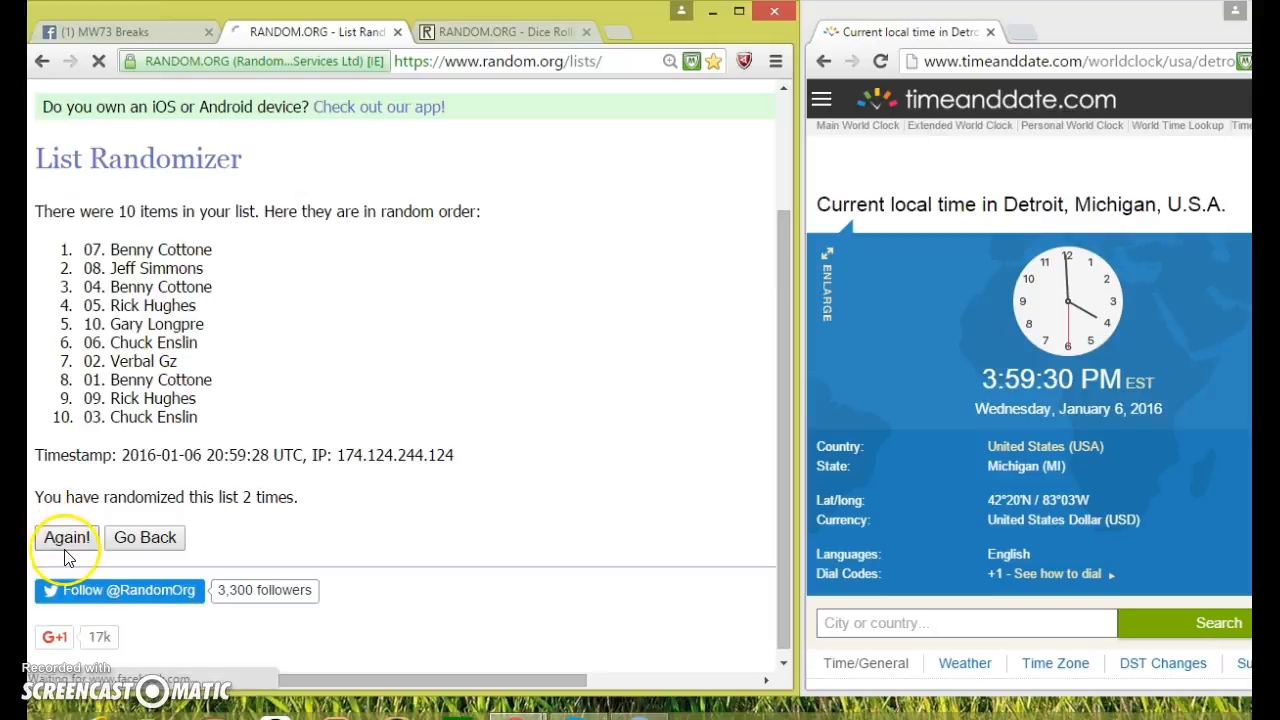
pyautogui.click(66, 537)
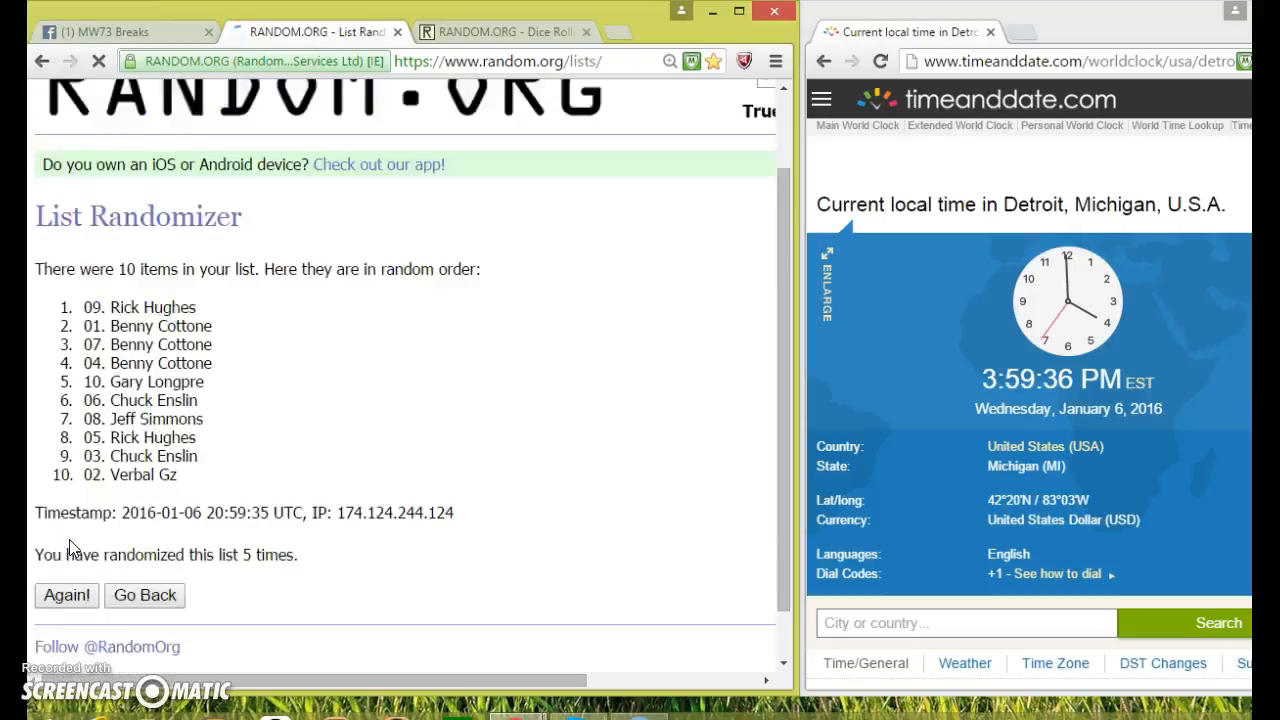
pyautogui.click(66, 595)
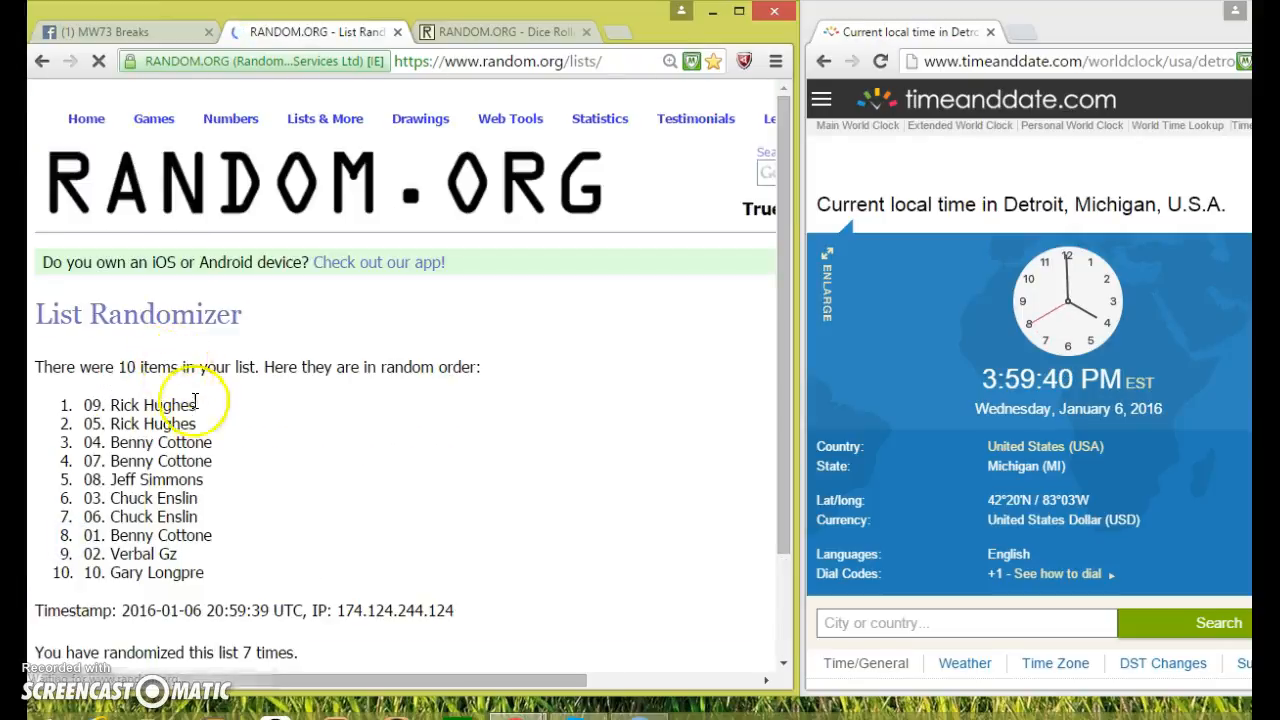
pyautogui.scroll(-3)
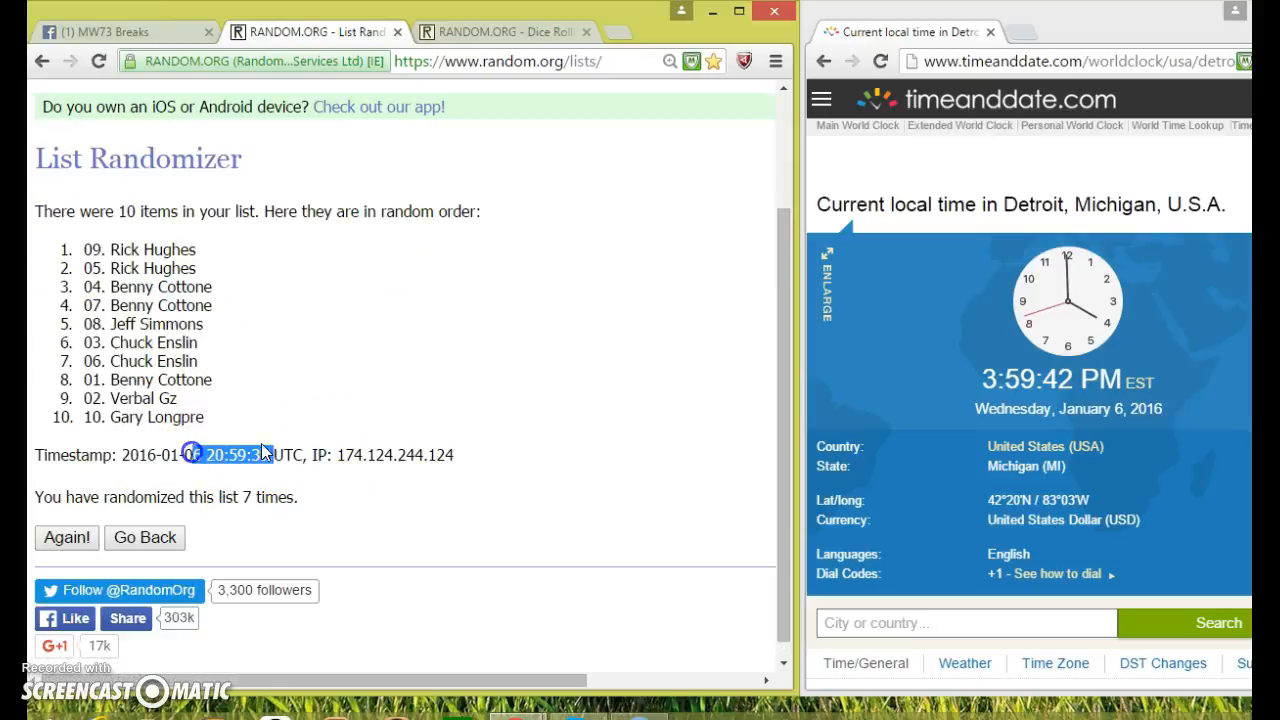
pyautogui.click(500, 31)
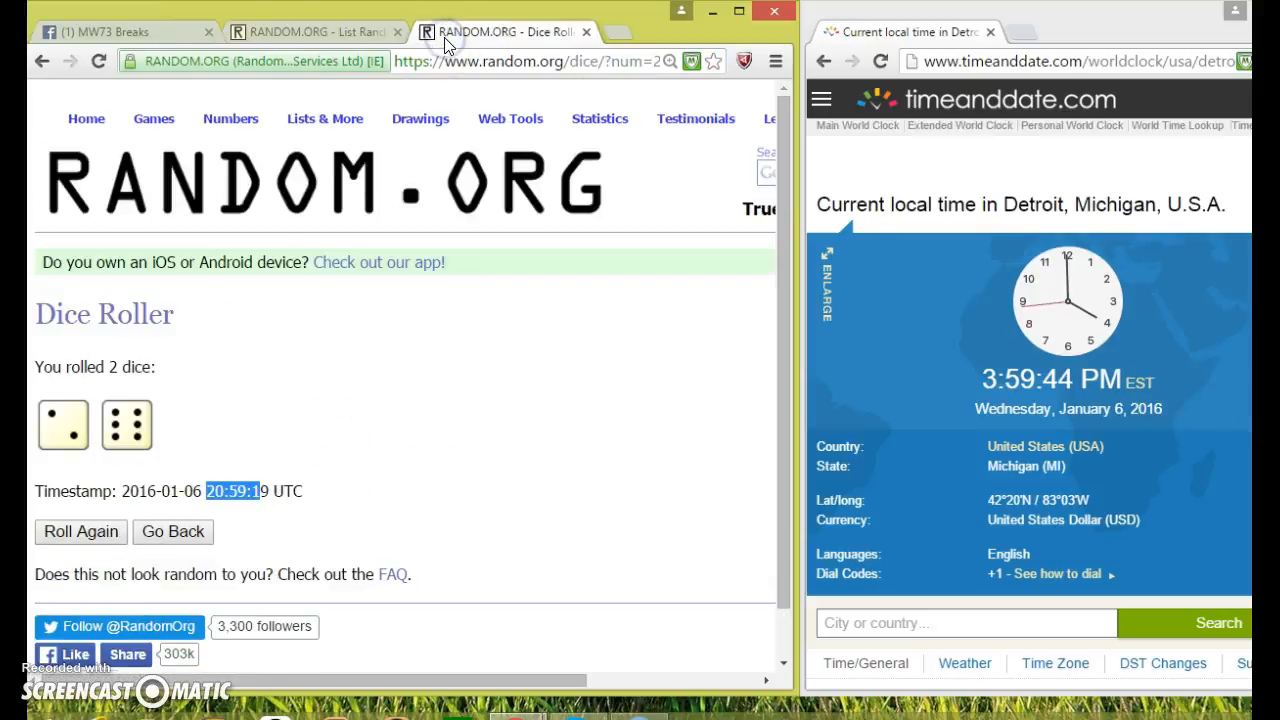
# - Randomize the list an eighth time for the final order and go back to the Facebook post
pyautogui.click(310, 31)
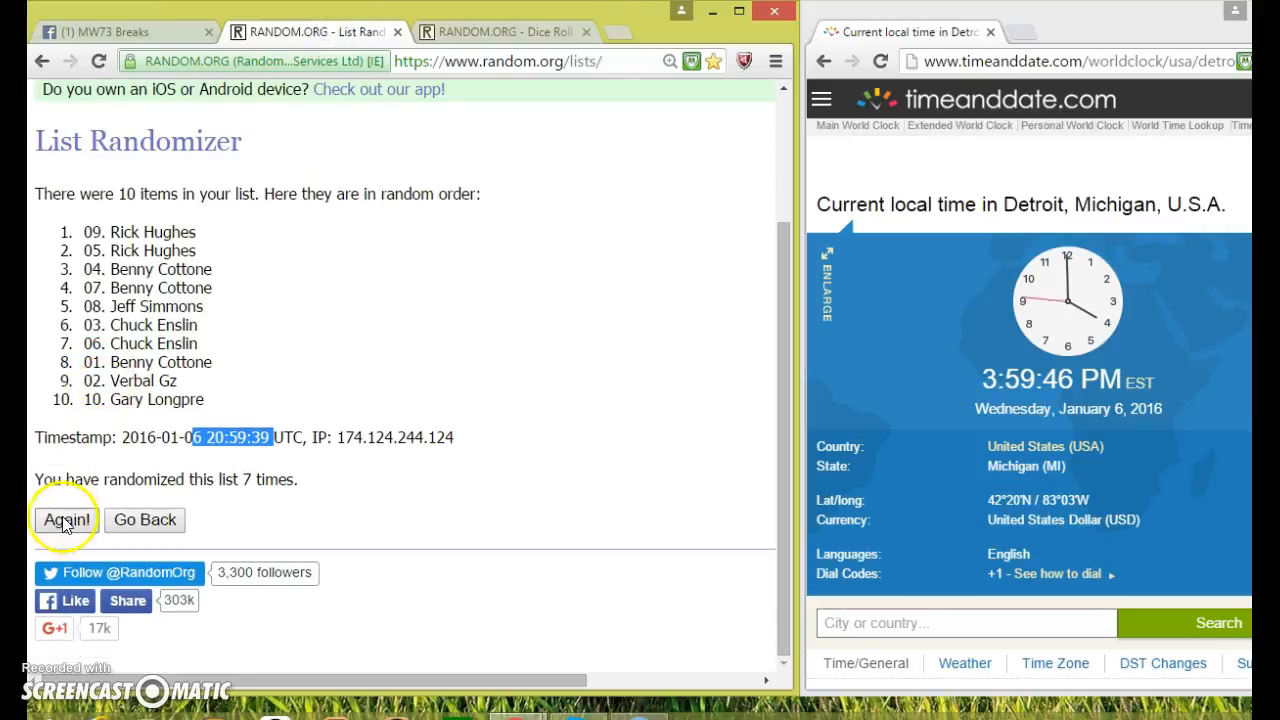
pyautogui.click(66, 520)
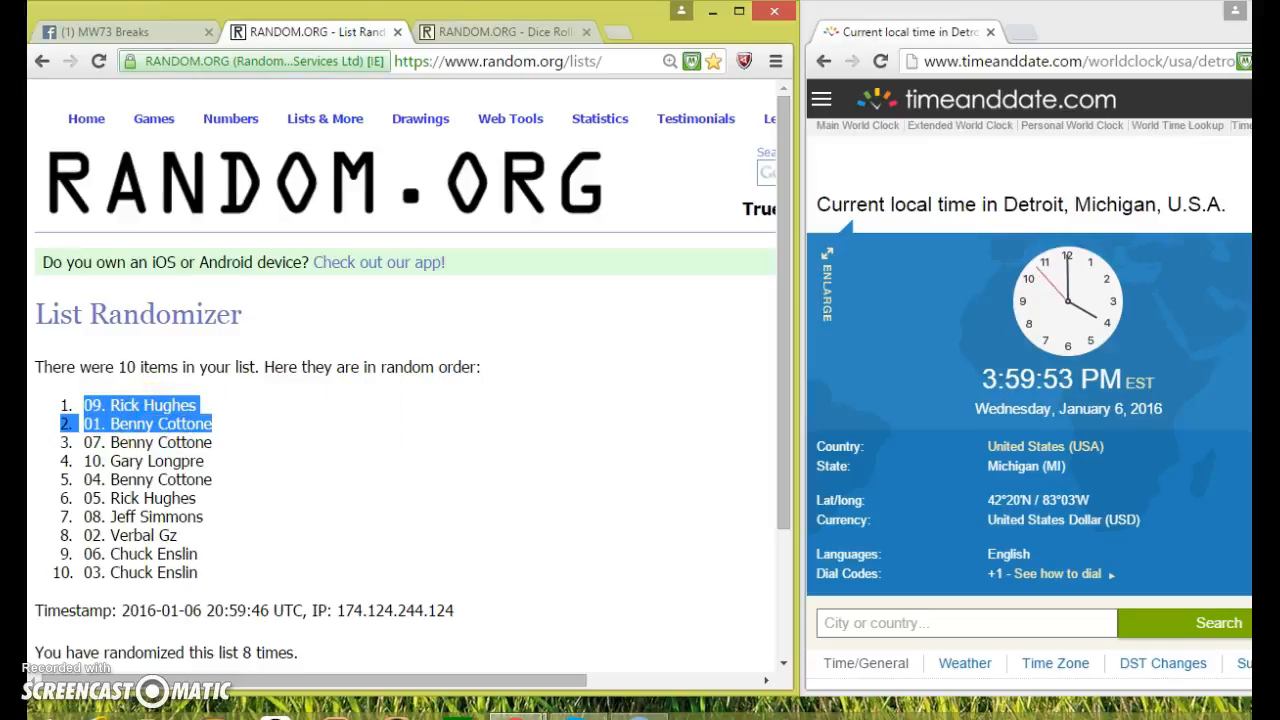
pyautogui.click(505, 31)
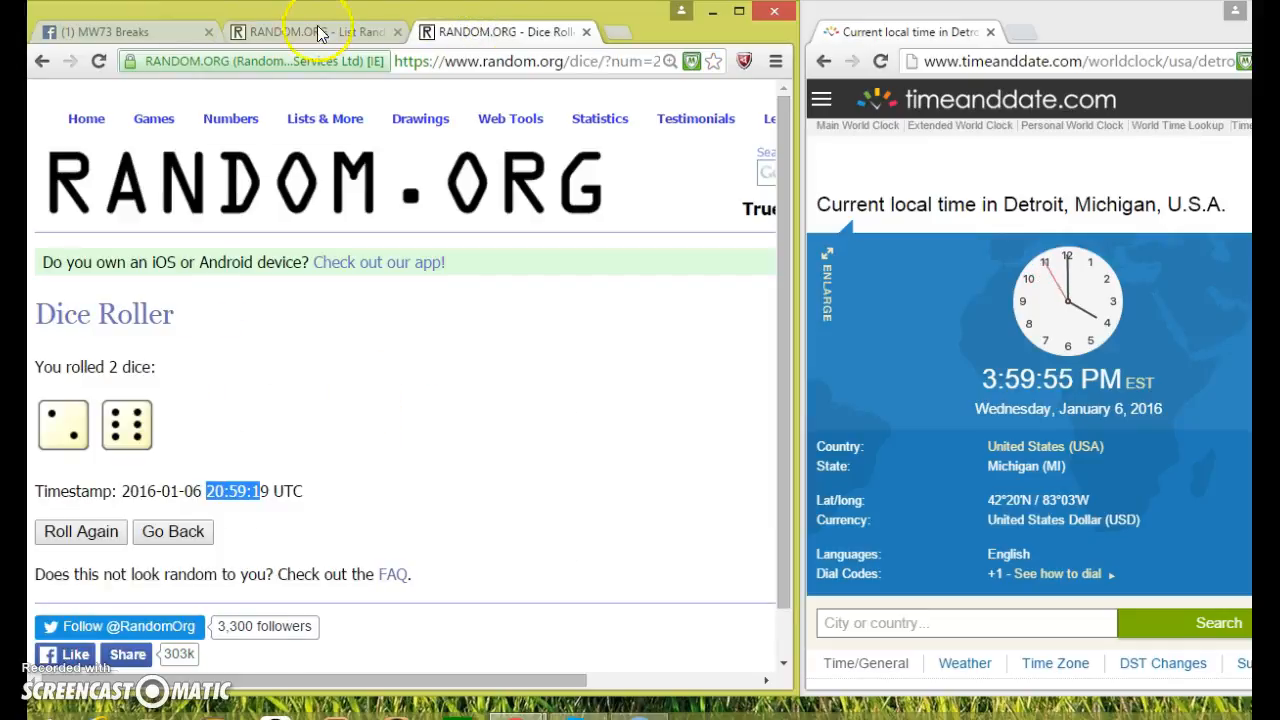
pyautogui.click(300, 31)
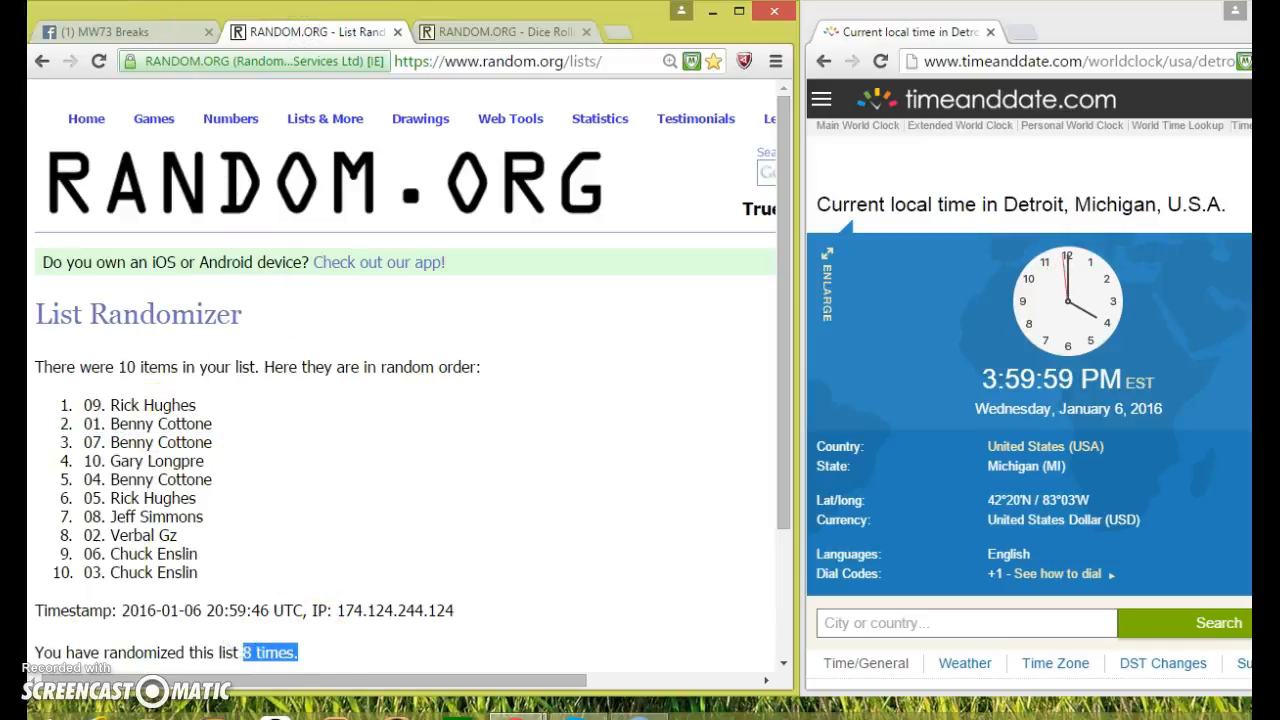
pyautogui.click(110, 31)
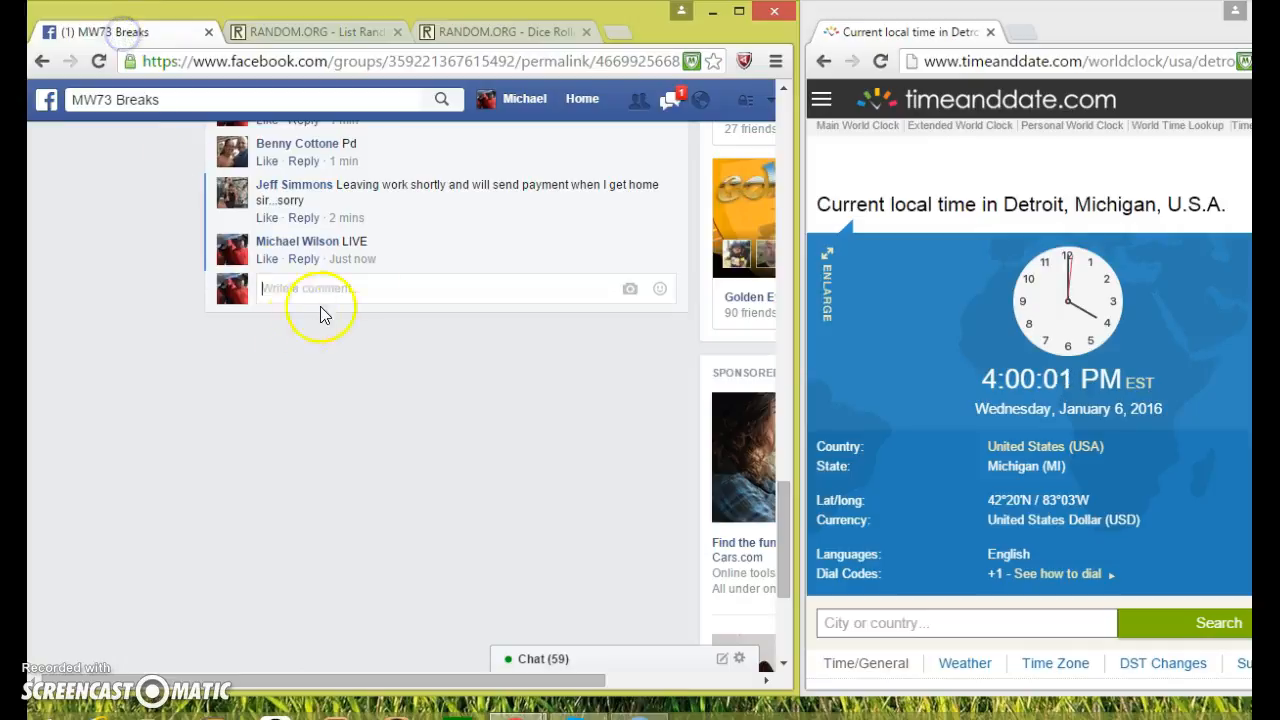
# - Post a 'DONE' comment below the earlier LIVE comment
pyautogui.write('DO')
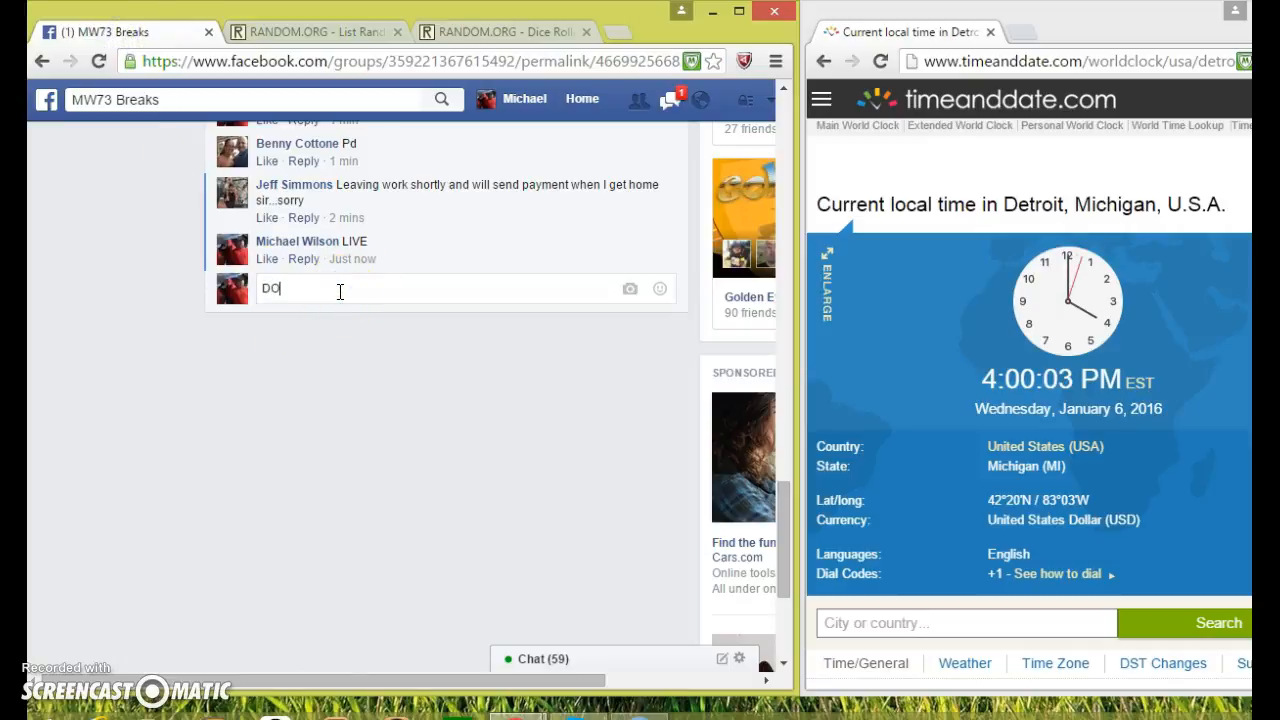
pyautogui.press('Return')
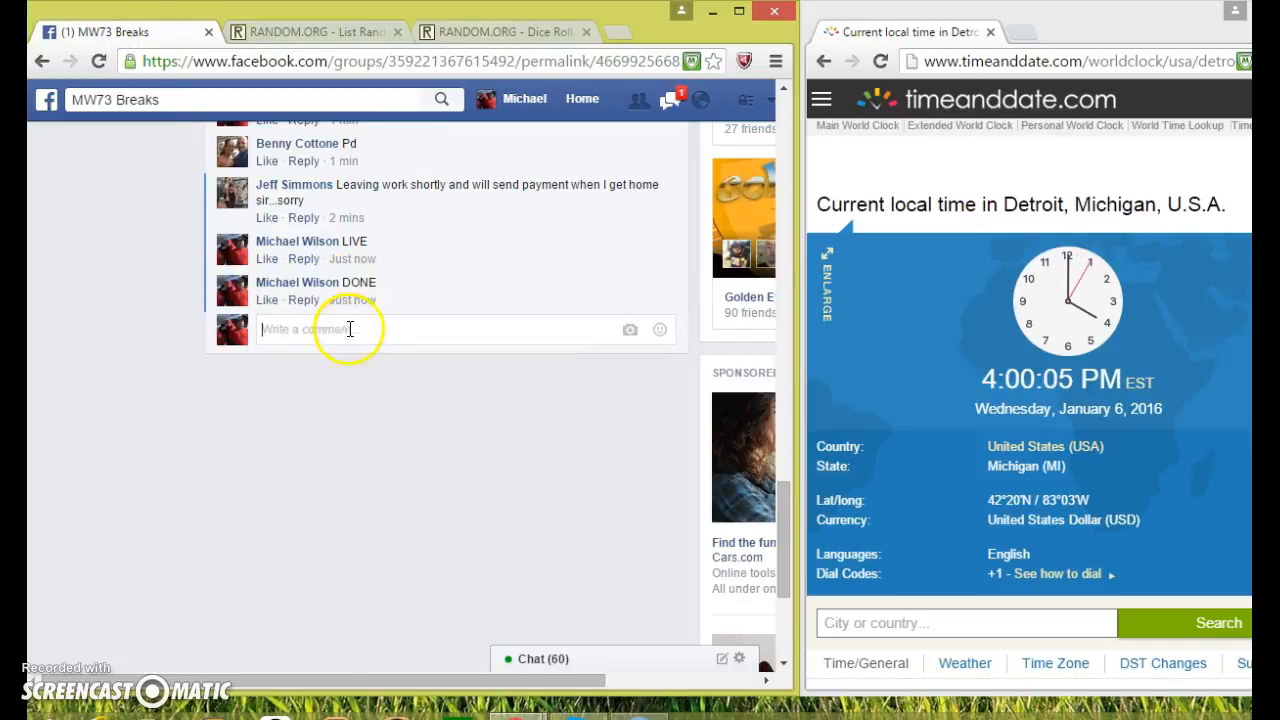
pyautogui.moveTo(352, 300)
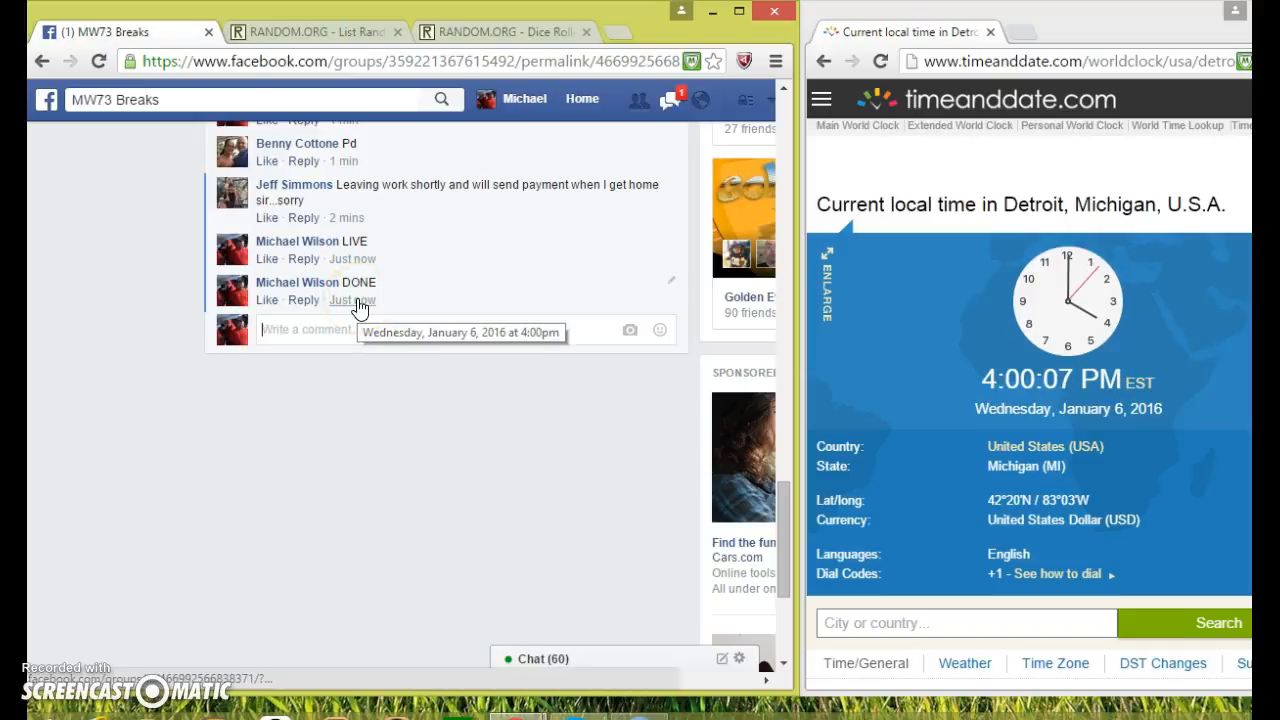